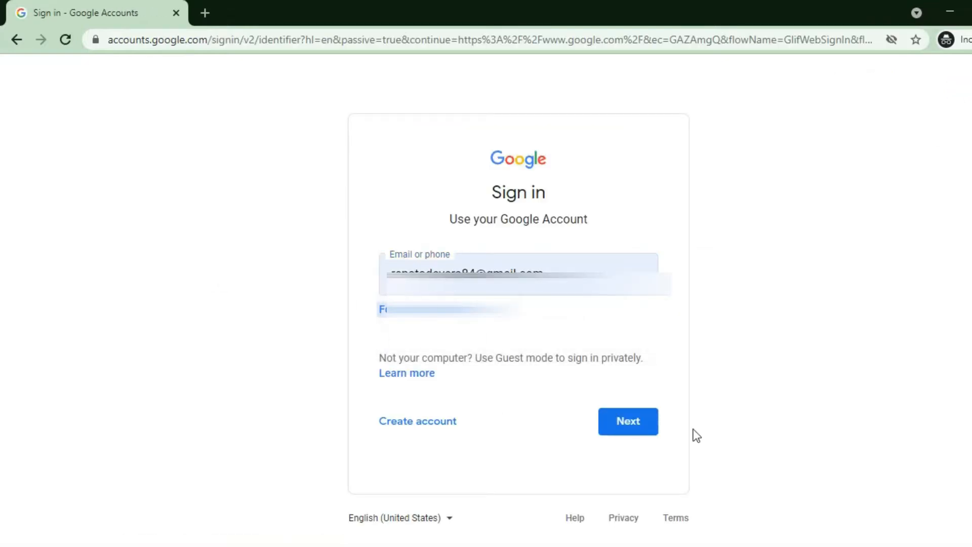
Enter the account password and sign in to reach the Google home page
{"action": "left_click", "coordinate": [628, 421]}
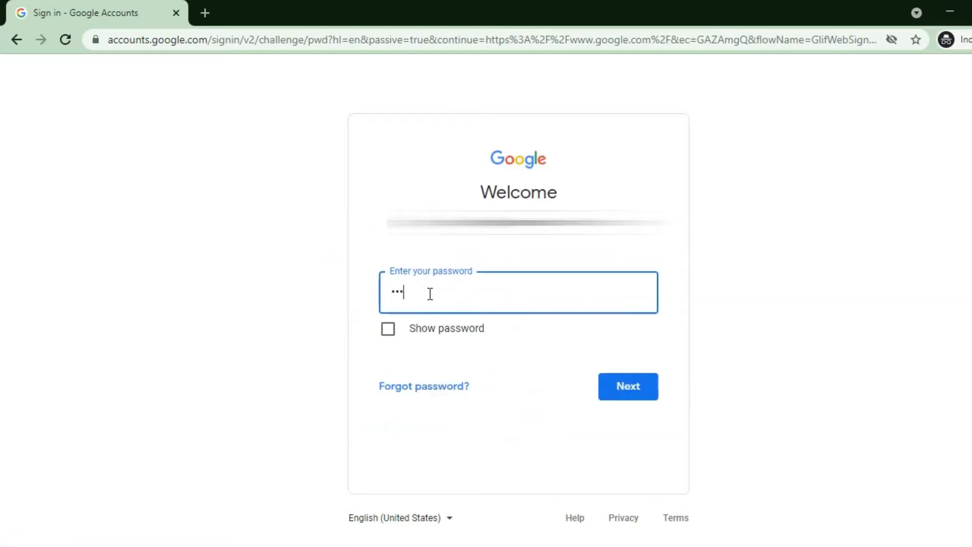
{"action": "type", "text": "***"}
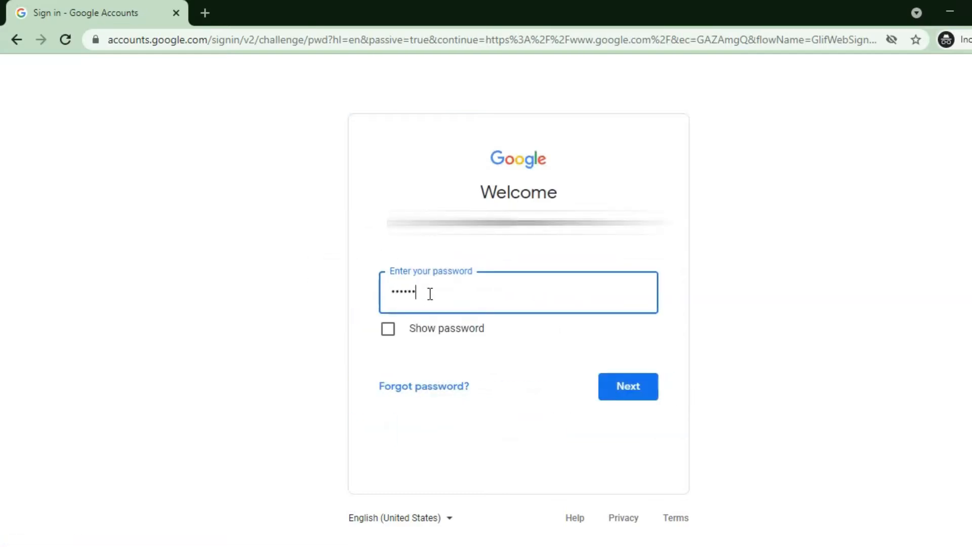
{"action": "left_click", "coordinate": [626, 385]}
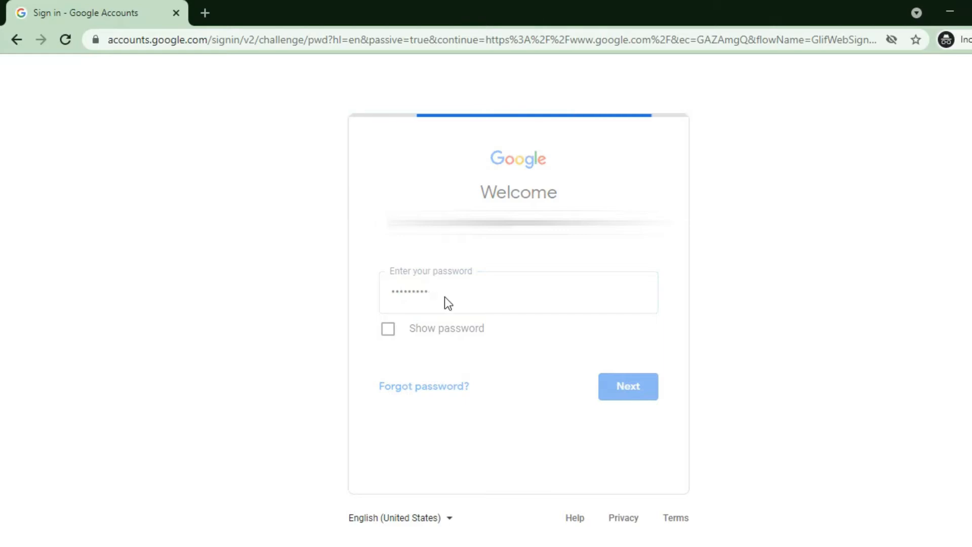
{"action": "left_click", "coordinate": [627, 386]}
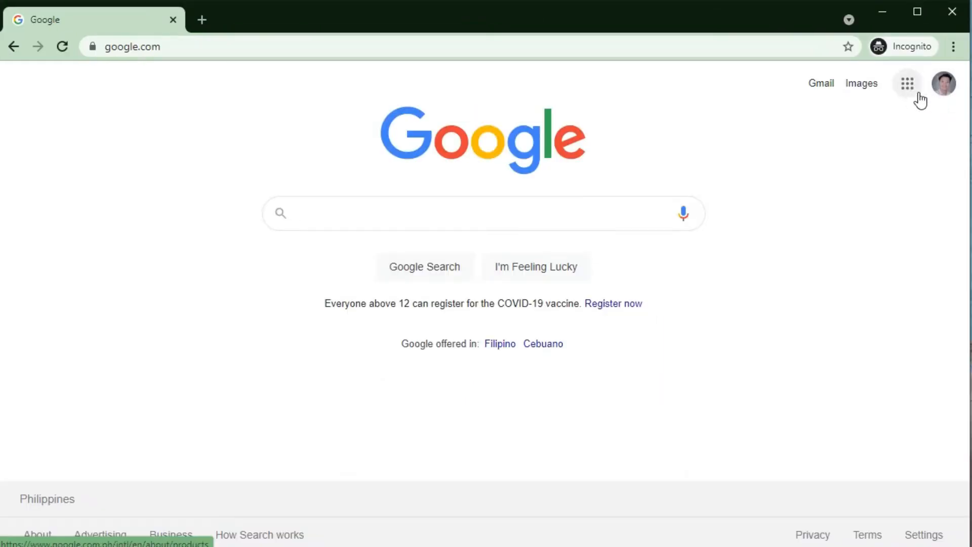
Launch Classroom from the Google apps grid to show the class list
{"action": "left_click", "coordinate": [907, 83]}
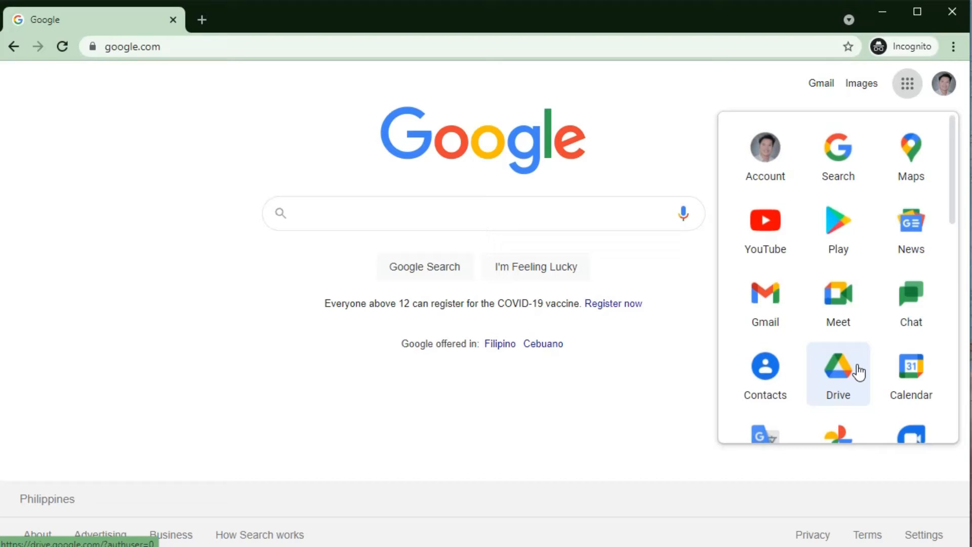
{"action": "scroll", "scroll_direction": "down", "scroll_amount": 3}
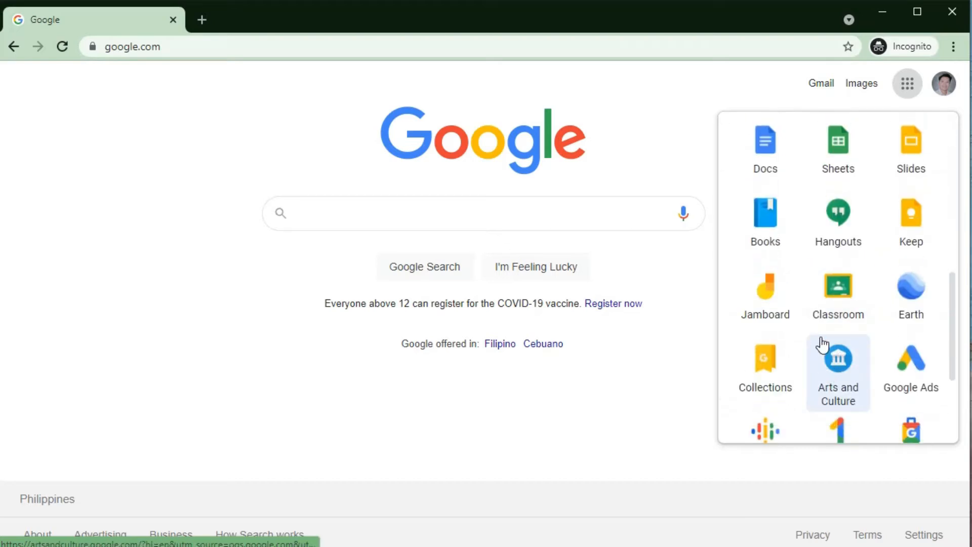
{"action": "left_click", "coordinate": [837, 285]}
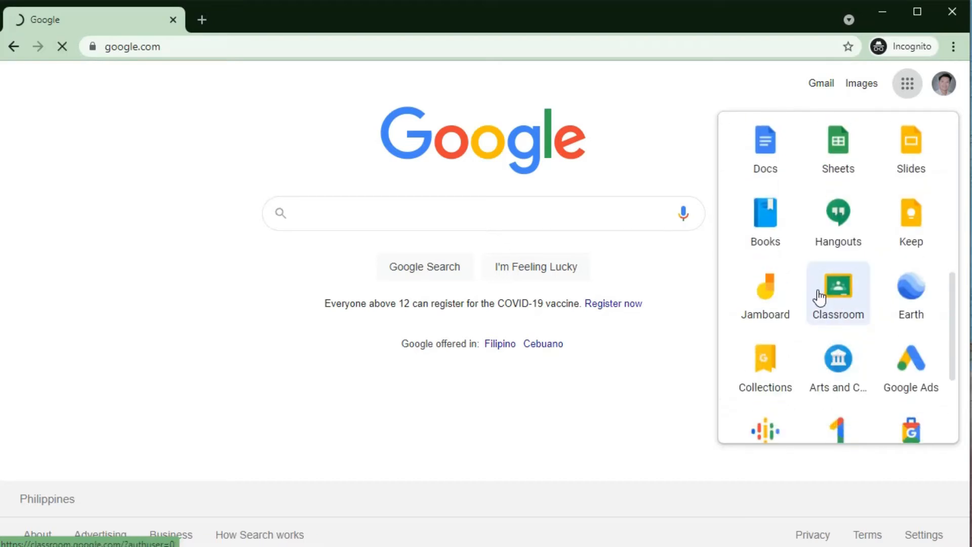
{"action": "left_click", "coordinate": [837, 289]}
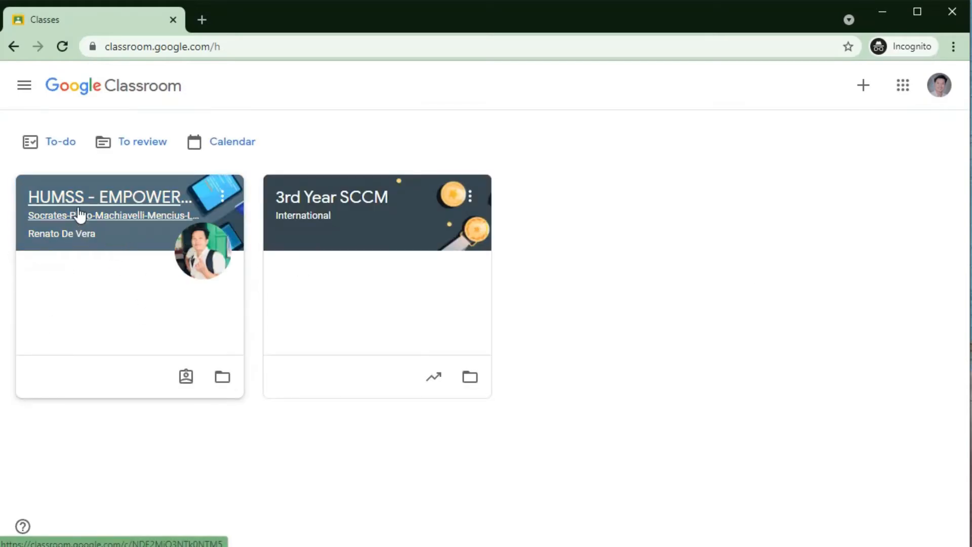
Enter the HUMSS - EMPOWERMENT TECHNOLOGIE '21 class and view the ACTIVITY 1B USING MAIL MERGE post
{"action": "left_click", "coordinate": [109, 197]}
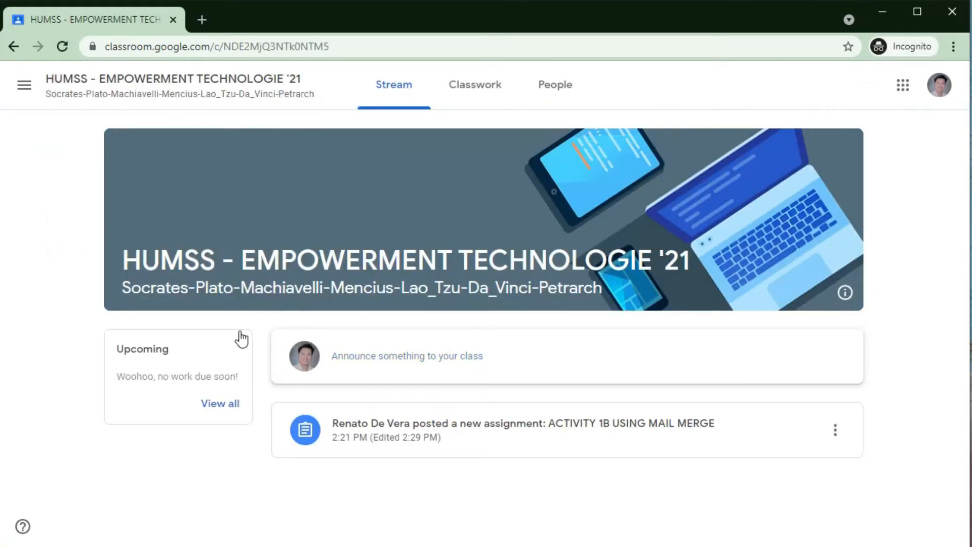
{"action": "mouse_move", "coordinate": [554, 402]}
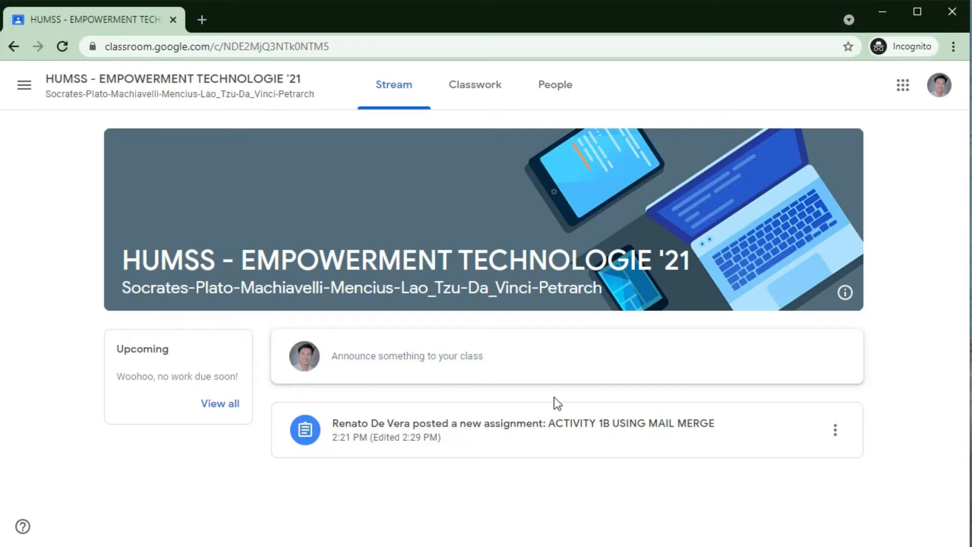
{"action": "left_click", "coordinate": [522, 423]}
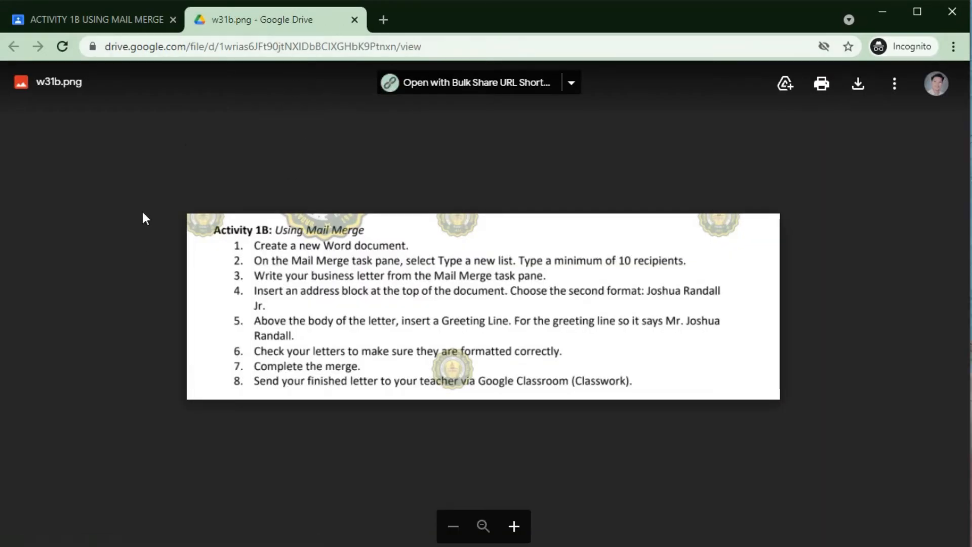
{"action": "mouse_move", "coordinate": [193, 292]}
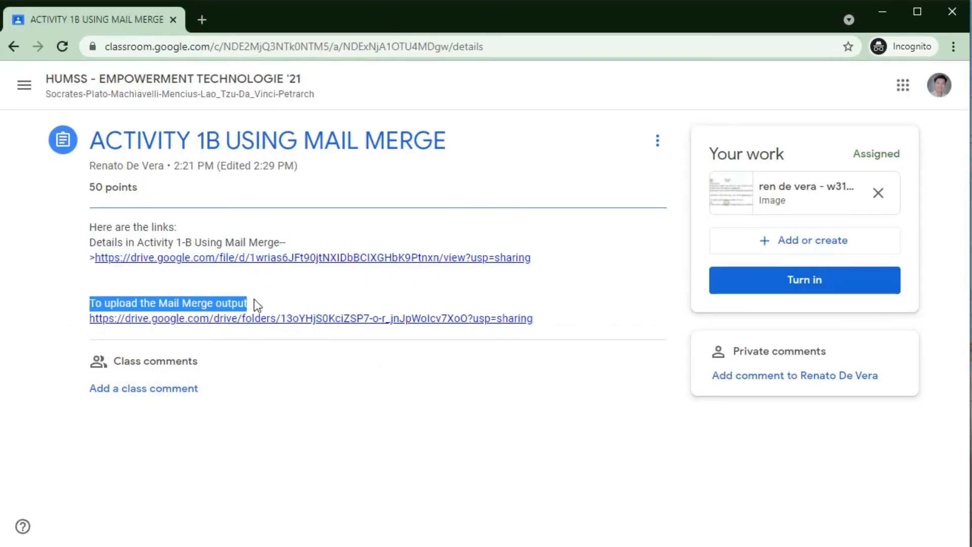
Follow the assignment's upload link to the Week 3-OUTPUTS shared Drive folder
{"action": "left_click", "coordinate": [310, 317]}
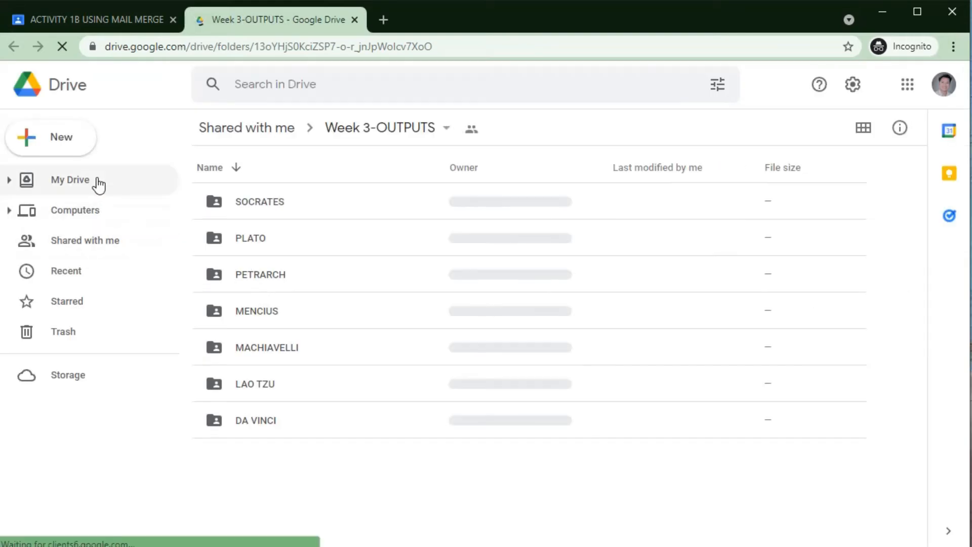
Enter the PLATO section folder and start a File upload from New
{"action": "double_click", "coordinate": [250, 237]}
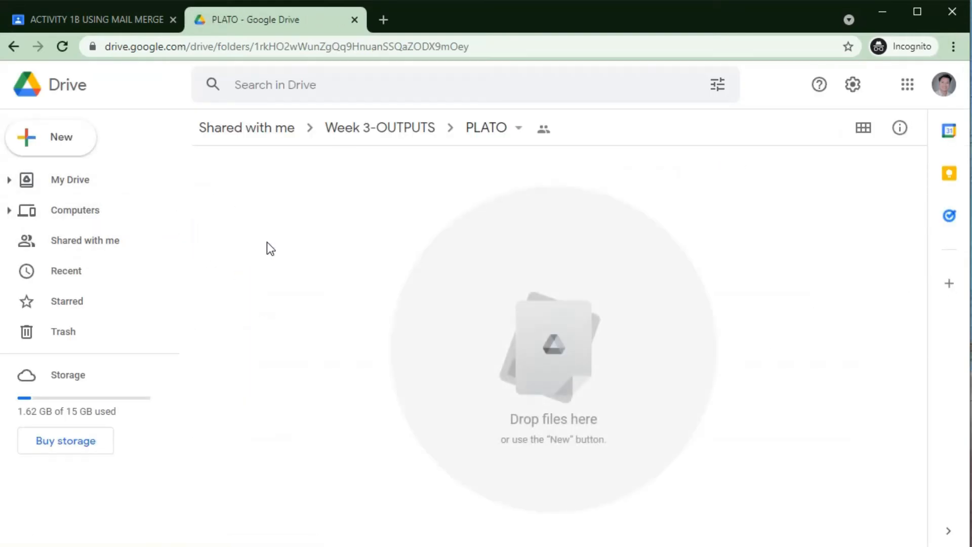
{"action": "mouse_move", "coordinate": [73, 149]}
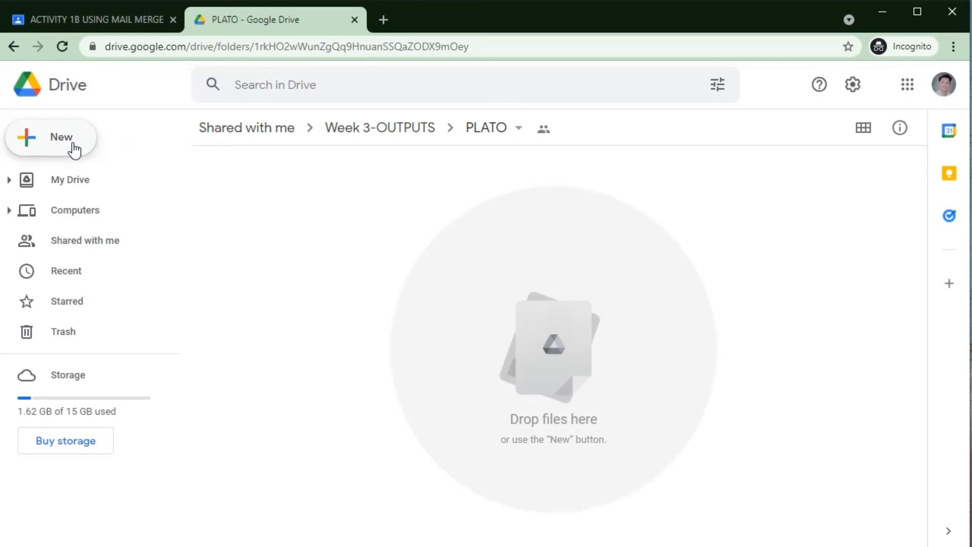
{"action": "left_click", "coordinate": [50, 136]}
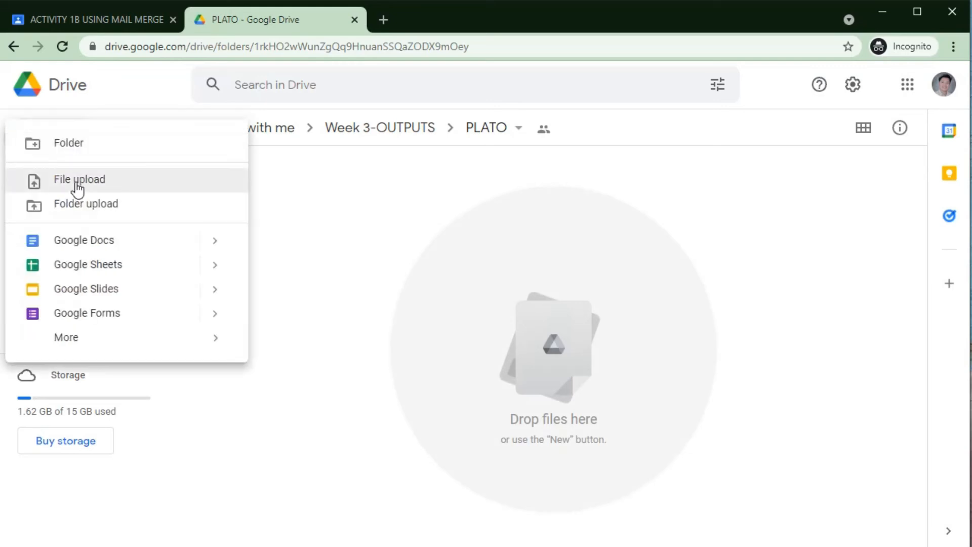
{"action": "left_click", "coordinate": [79, 179]}
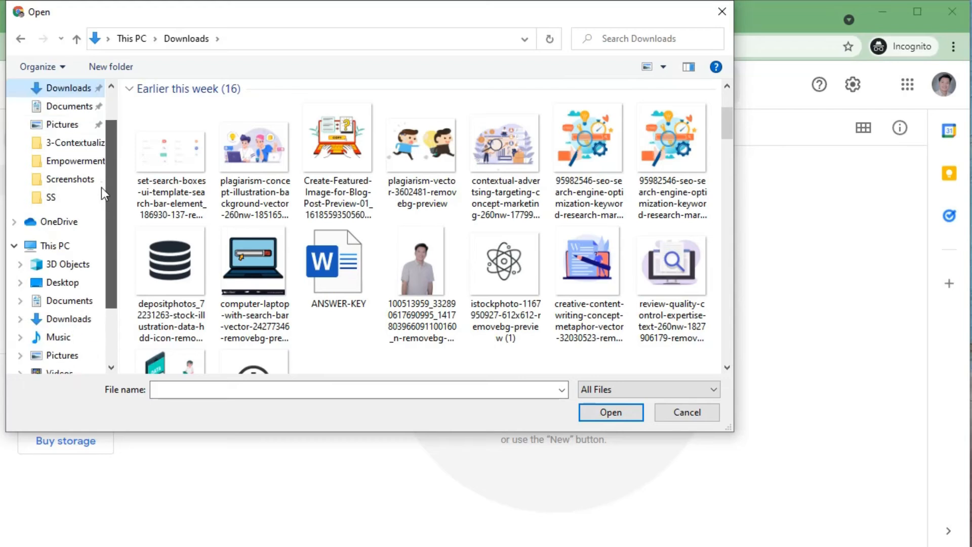
{"action": "left_click", "coordinate": [69, 282]}
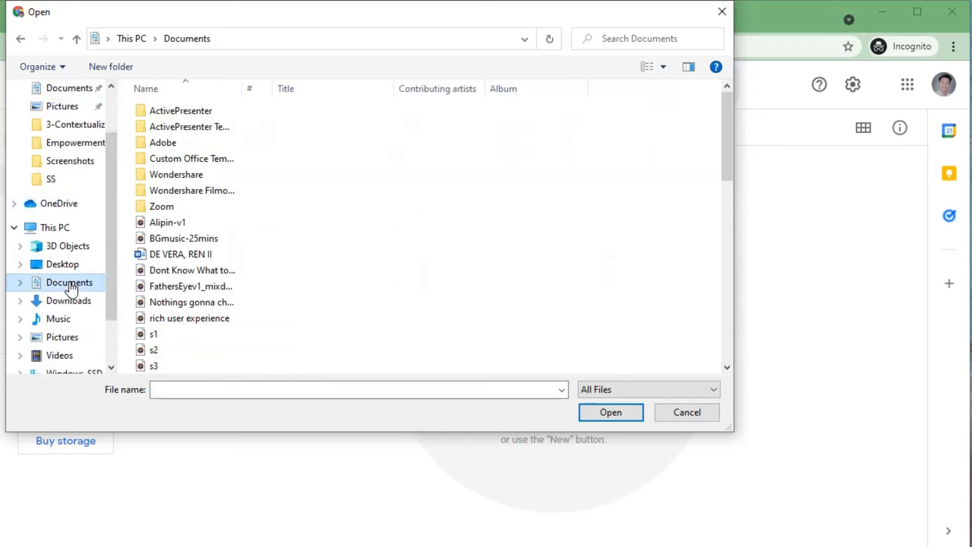
{"action": "left_click", "coordinate": [183, 253]}
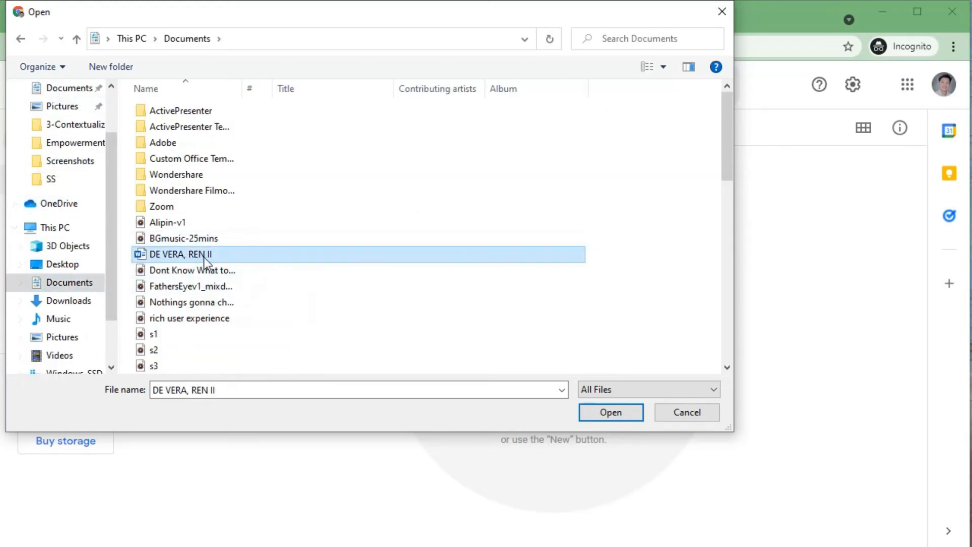
{"action": "left_click", "coordinate": [609, 412]}
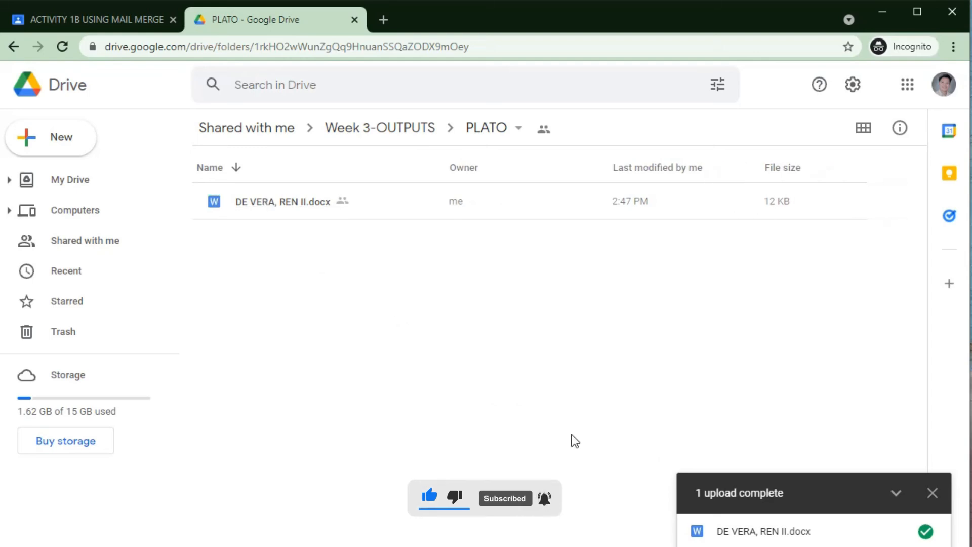
{"action": "mouse_move", "coordinate": [267, 202]}
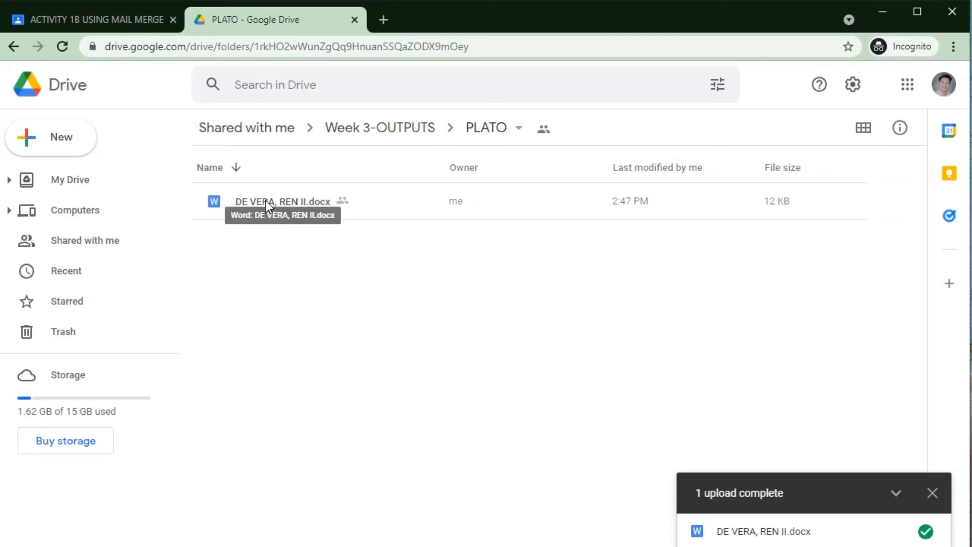
{"action": "right_click", "coordinate": [282, 201]}
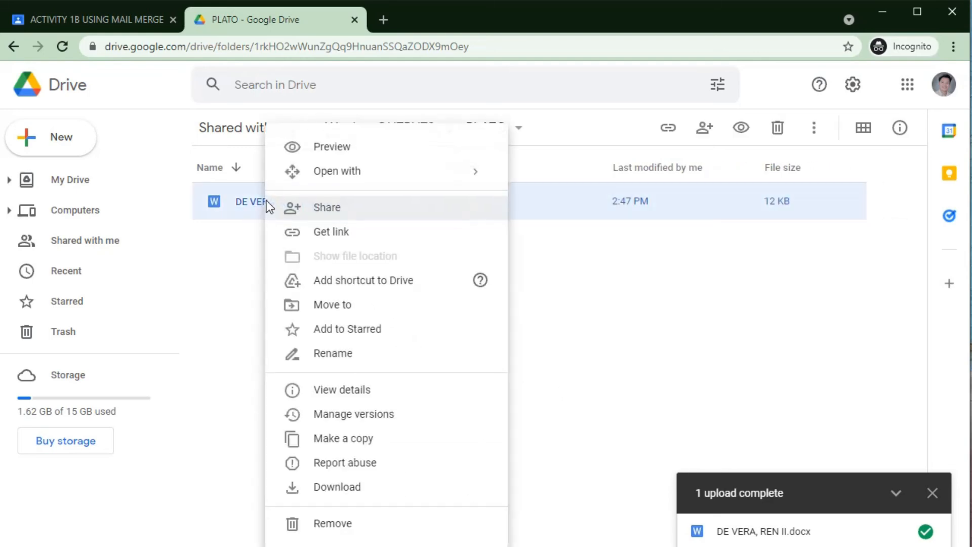
{"action": "left_click", "coordinate": [342, 359]}
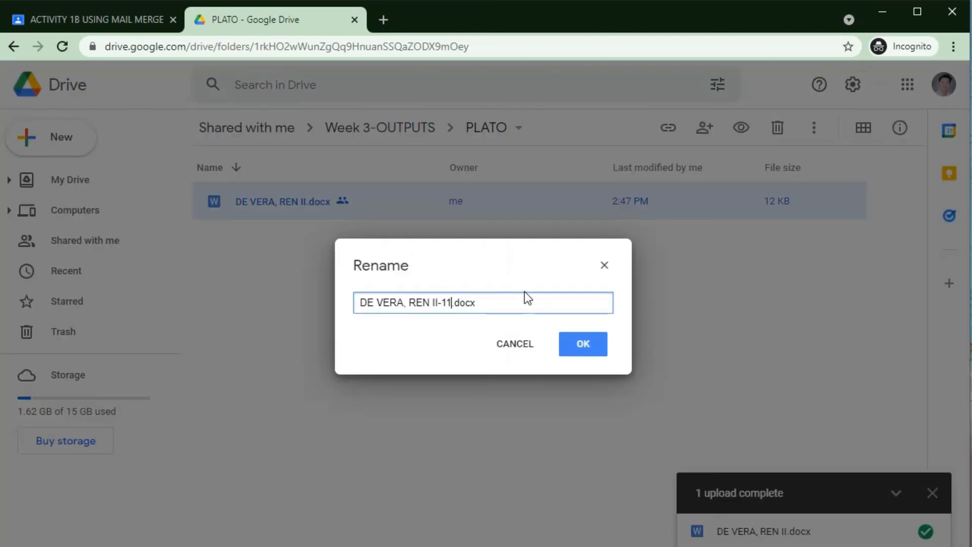
{"action": "type", "text": "pl"}
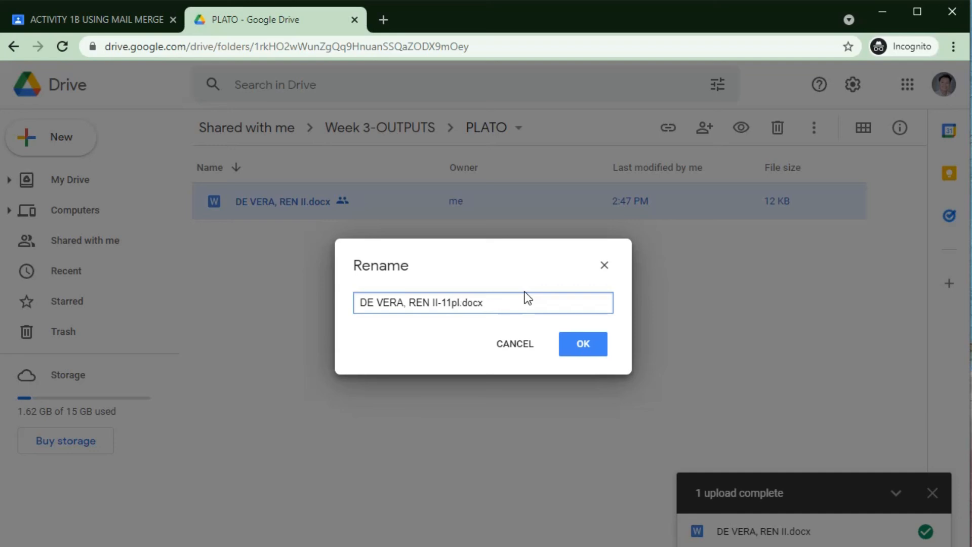
{"action": "type", "text": "Plato"}
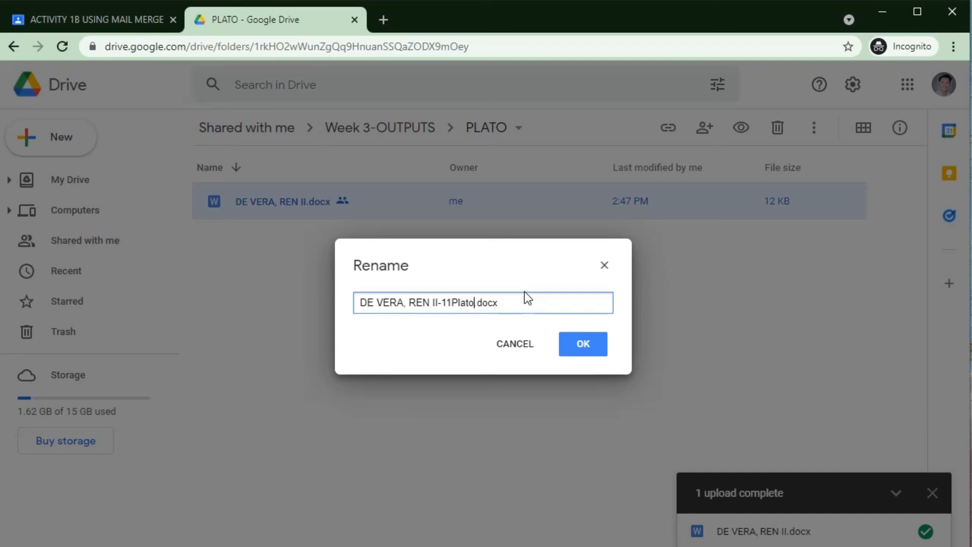
{"action": "left_click", "coordinate": [581, 343]}
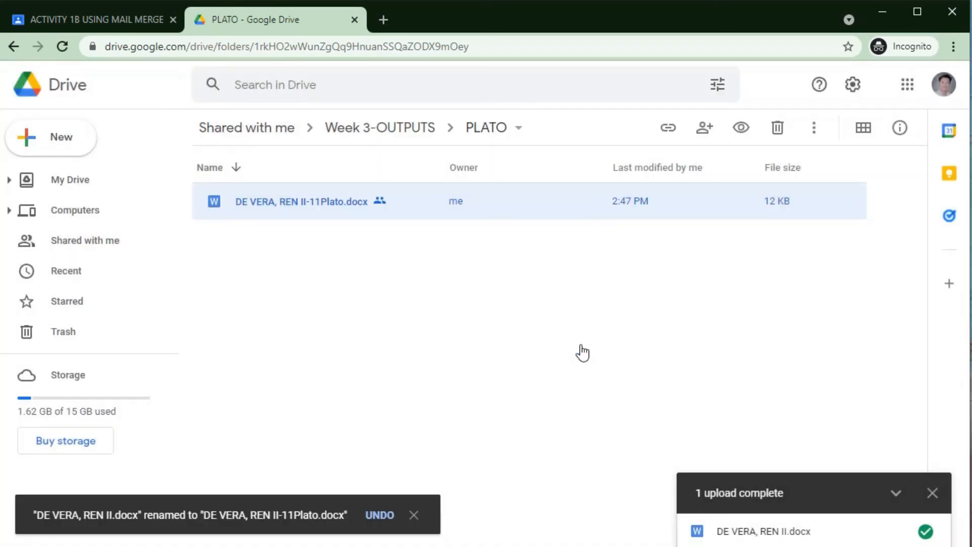
{"action": "mouse_move", "coordinate": [347, 264]}
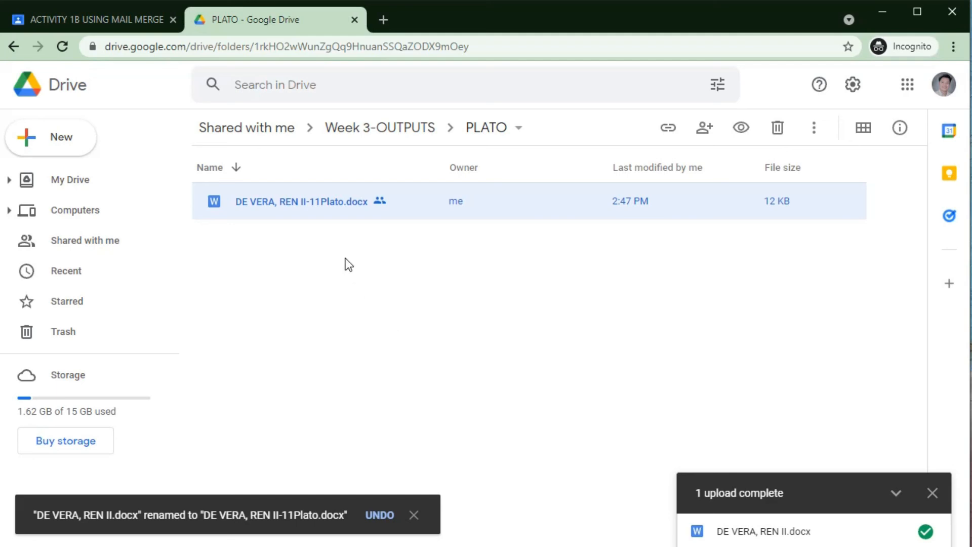